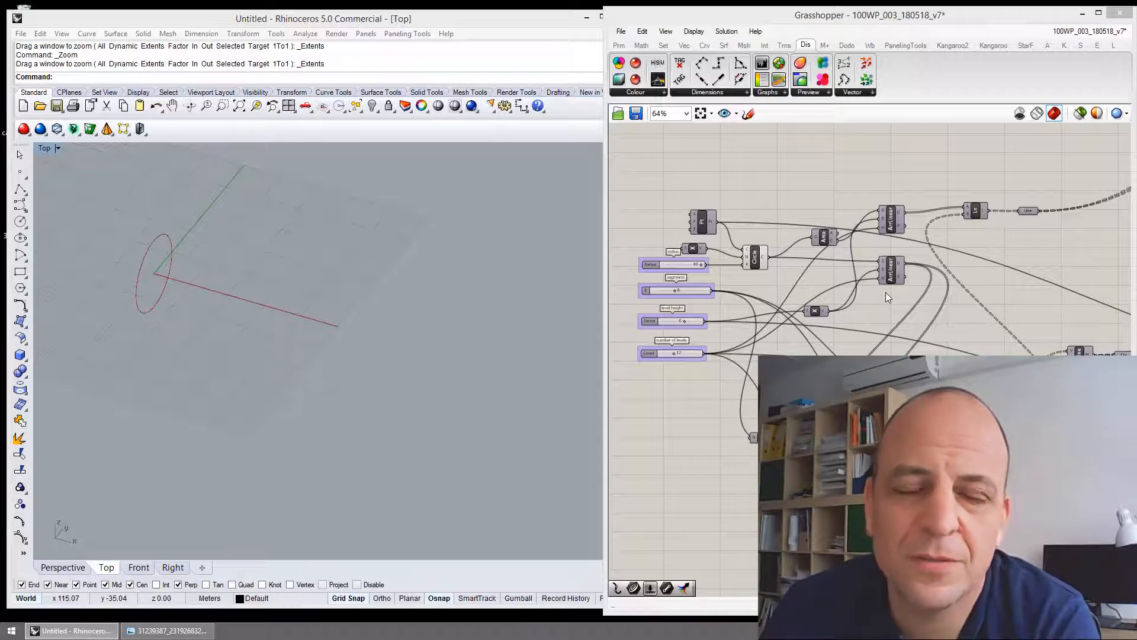
mouse_move(861, 273)
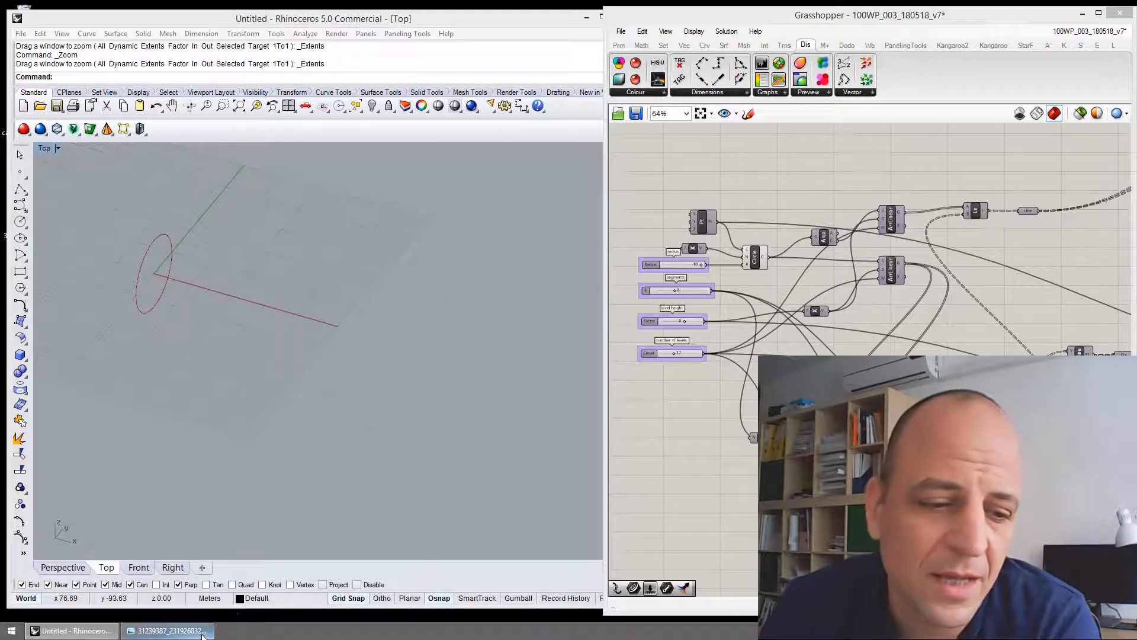
Step: Wire the Linear Array transforms into the circle and division points, previewing the 17 repeated rings
click(167, 631)
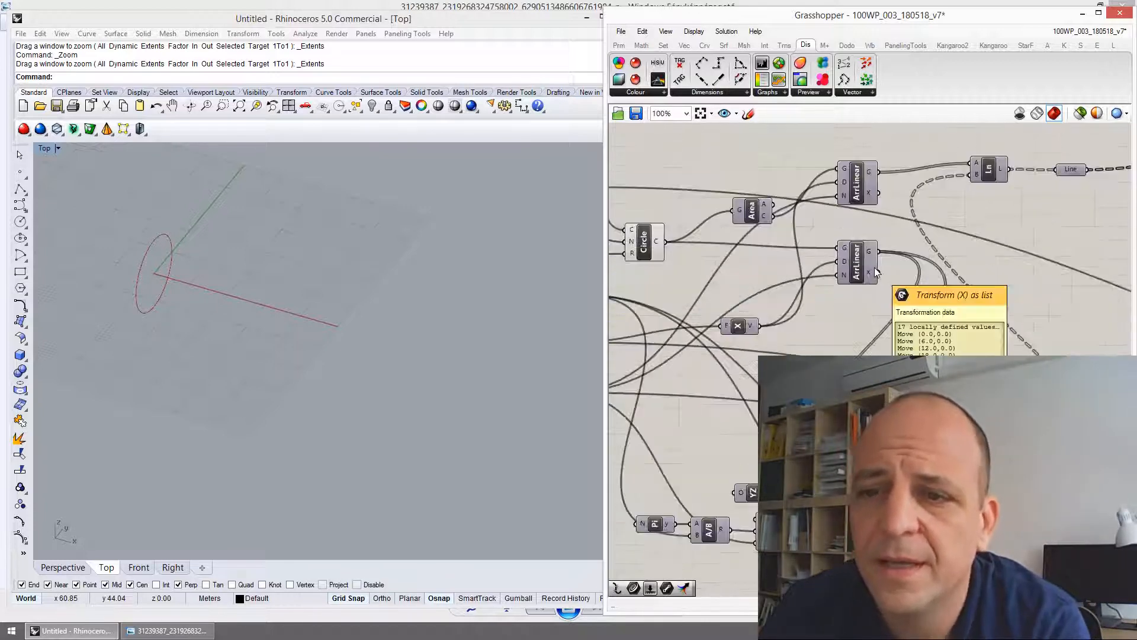
scroll(down, 3)
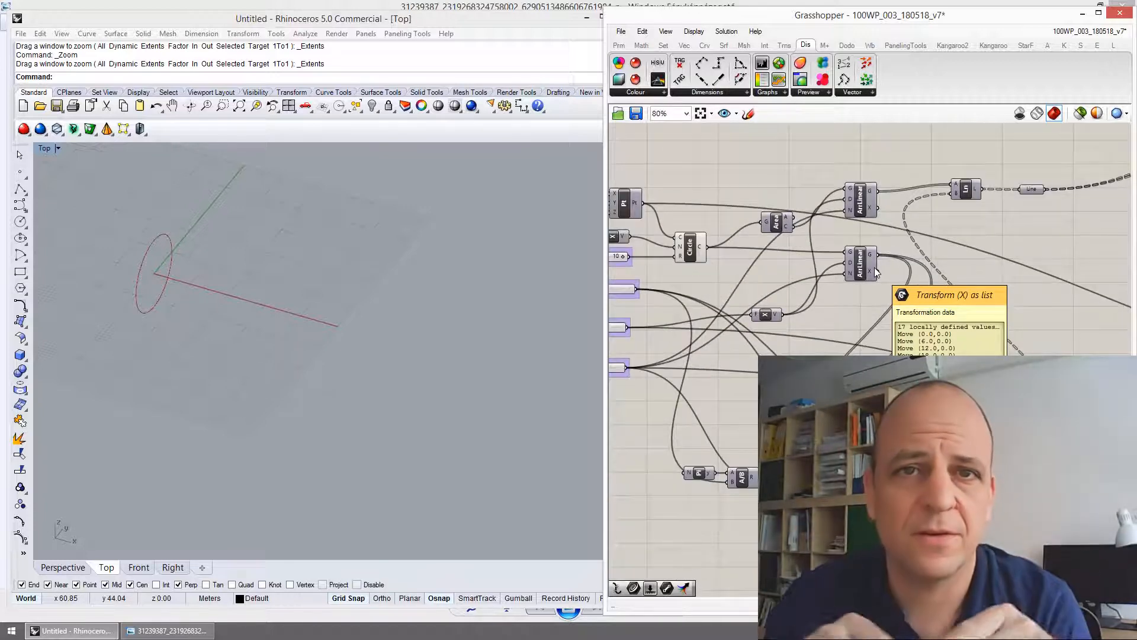
mouse_move(638, 338)
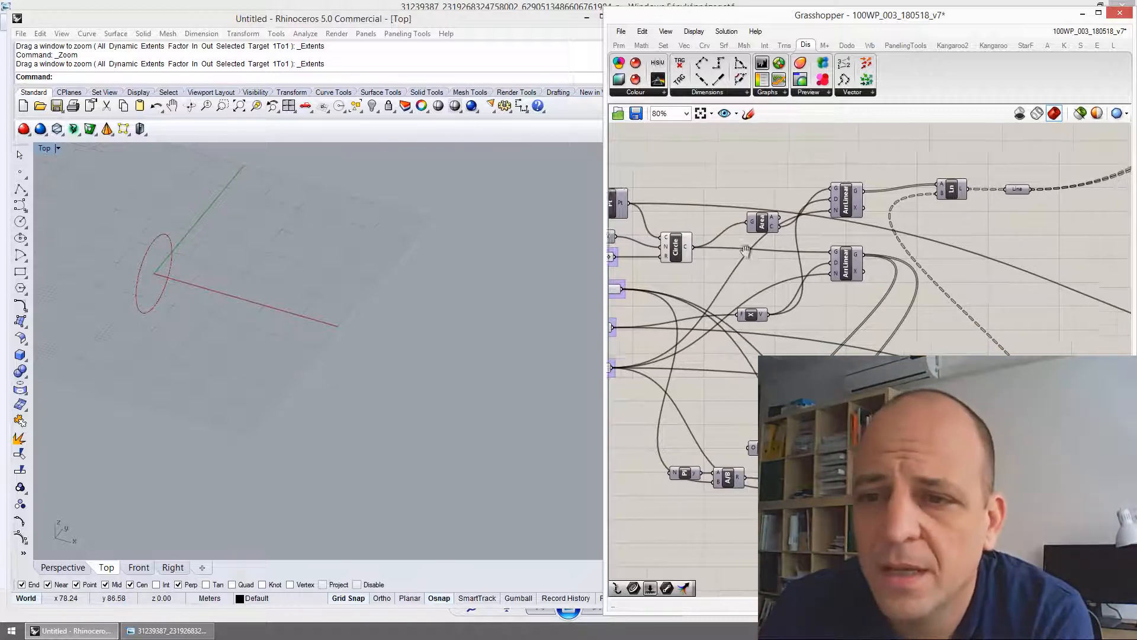
mouse_move(838, 259)
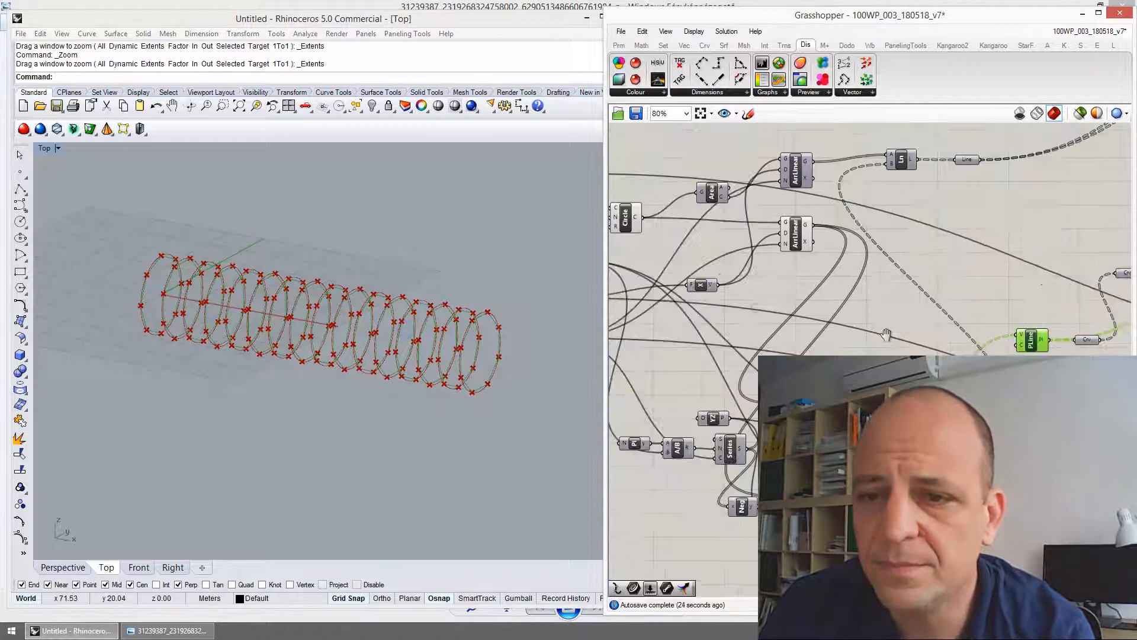
Step: Explode the rings into polylines and link them with diagonal Line members and Kangaroo springs
scroll(down, 3)
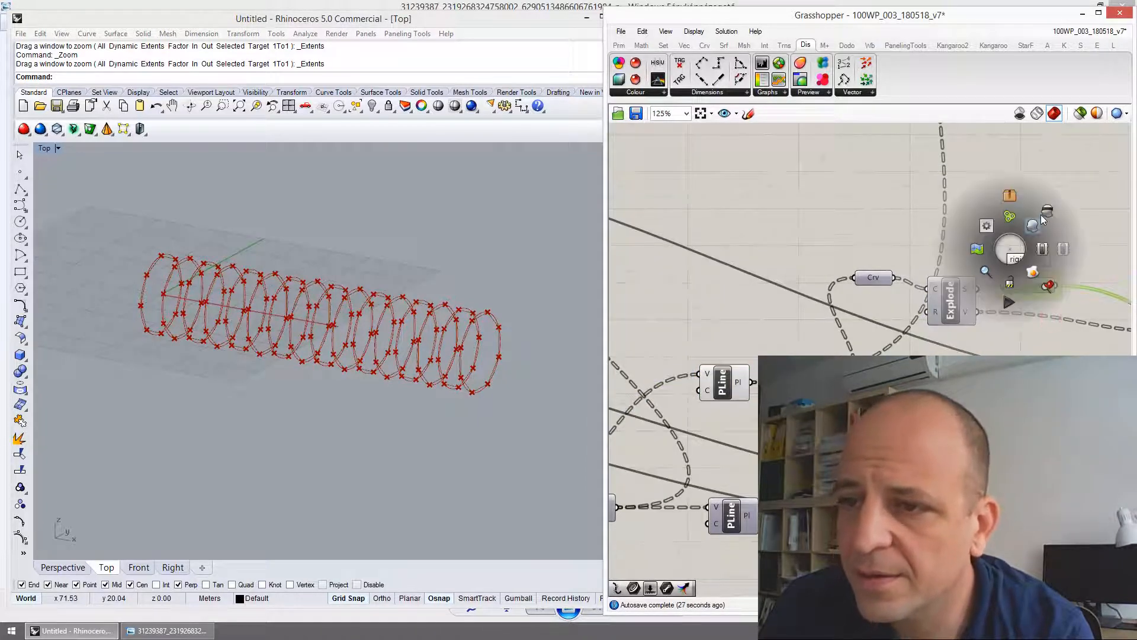
scroll(down, 3)
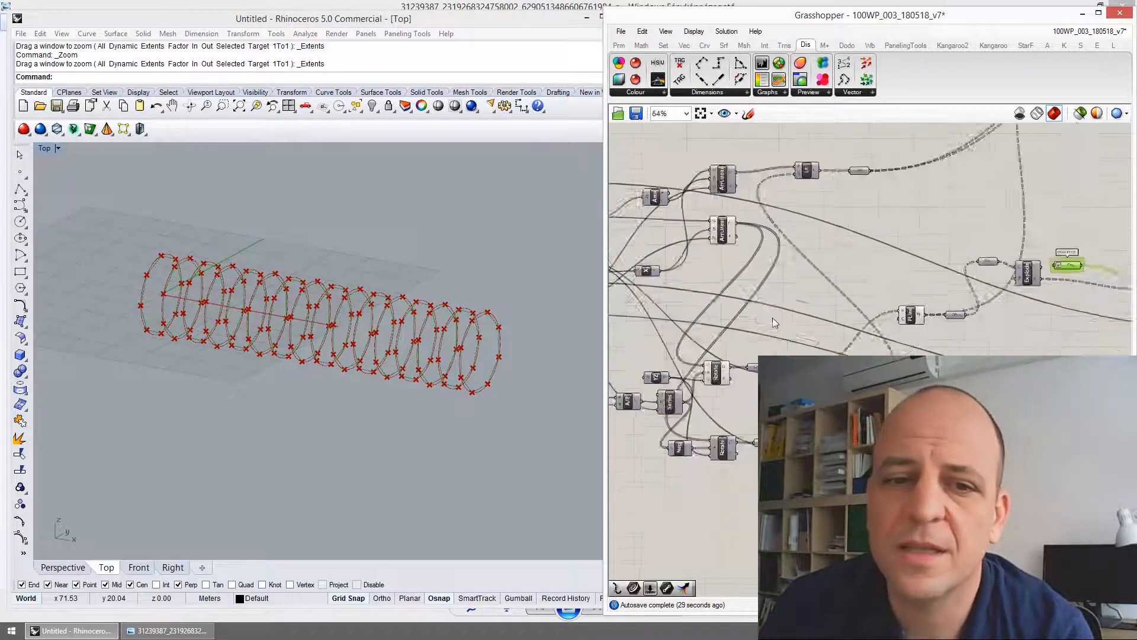
scroll(down, 3)
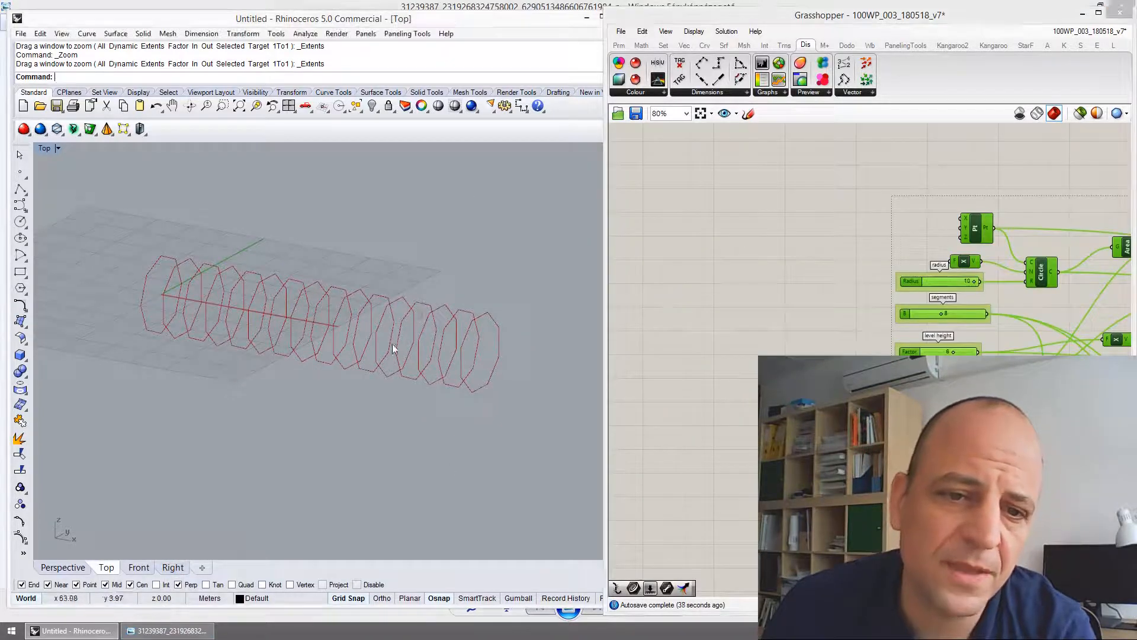
click(167, 631)
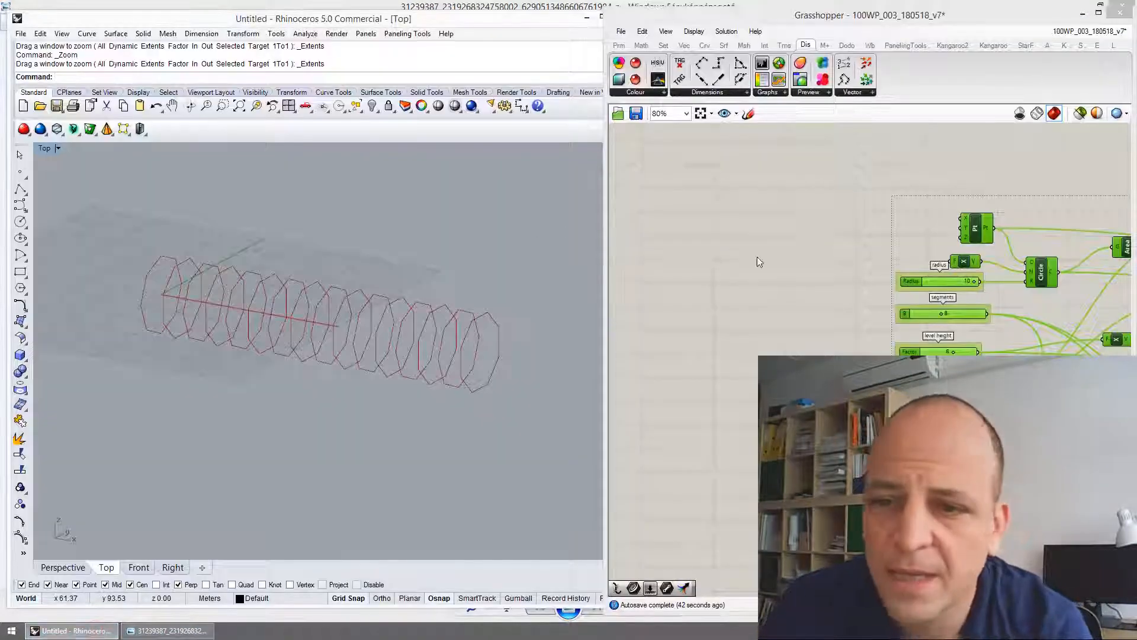
scroll(down, 3)
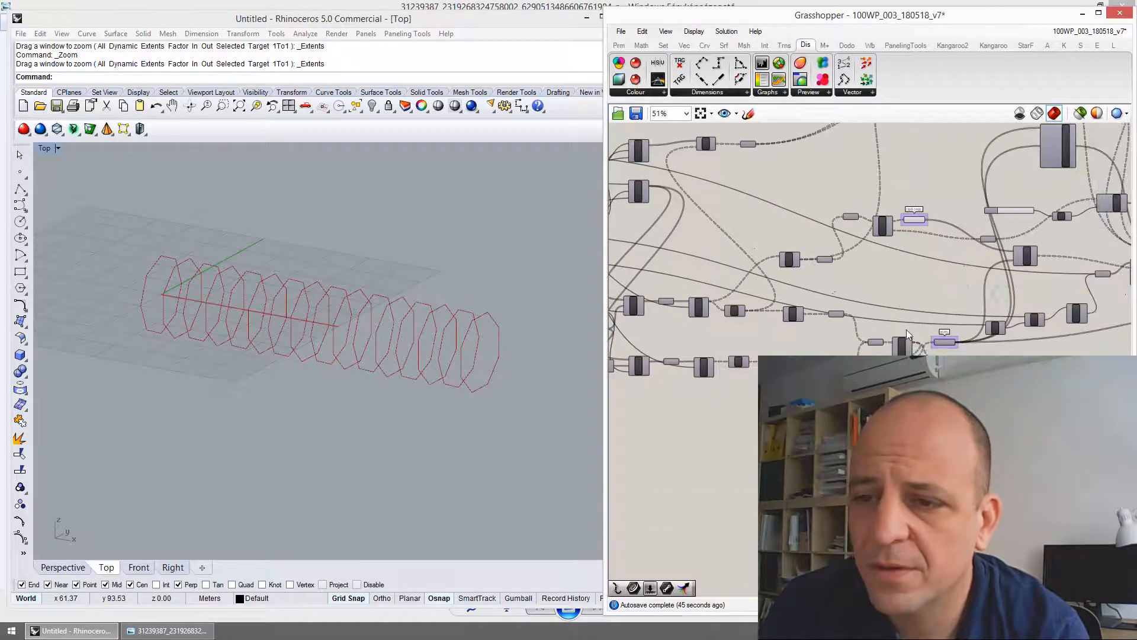
scroll(down, 3)
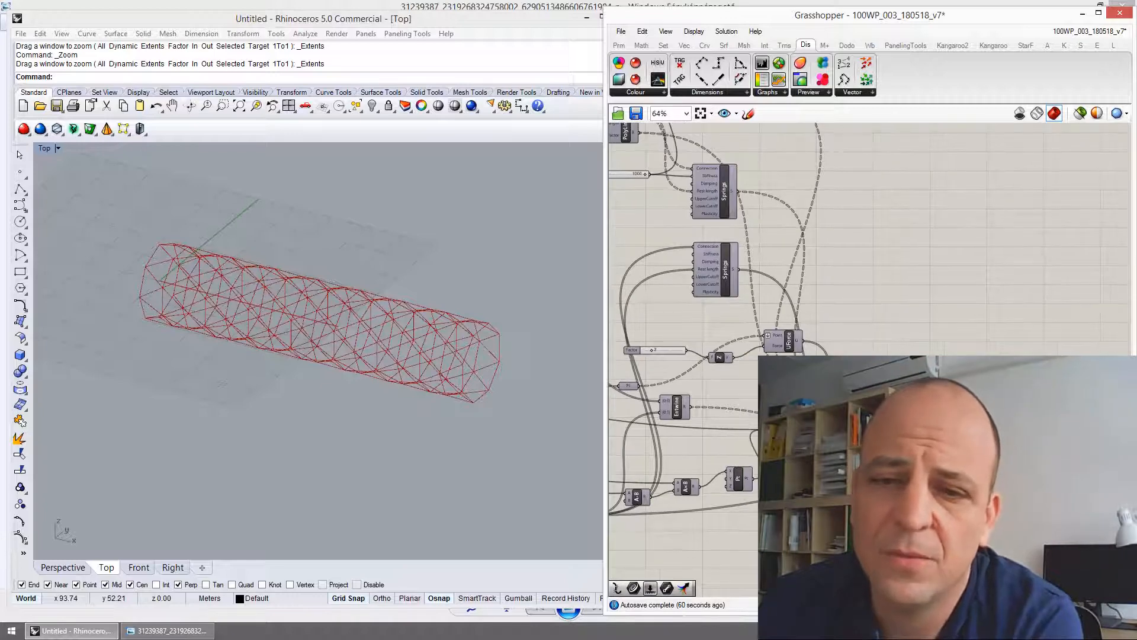
mouse_move(886, 334)
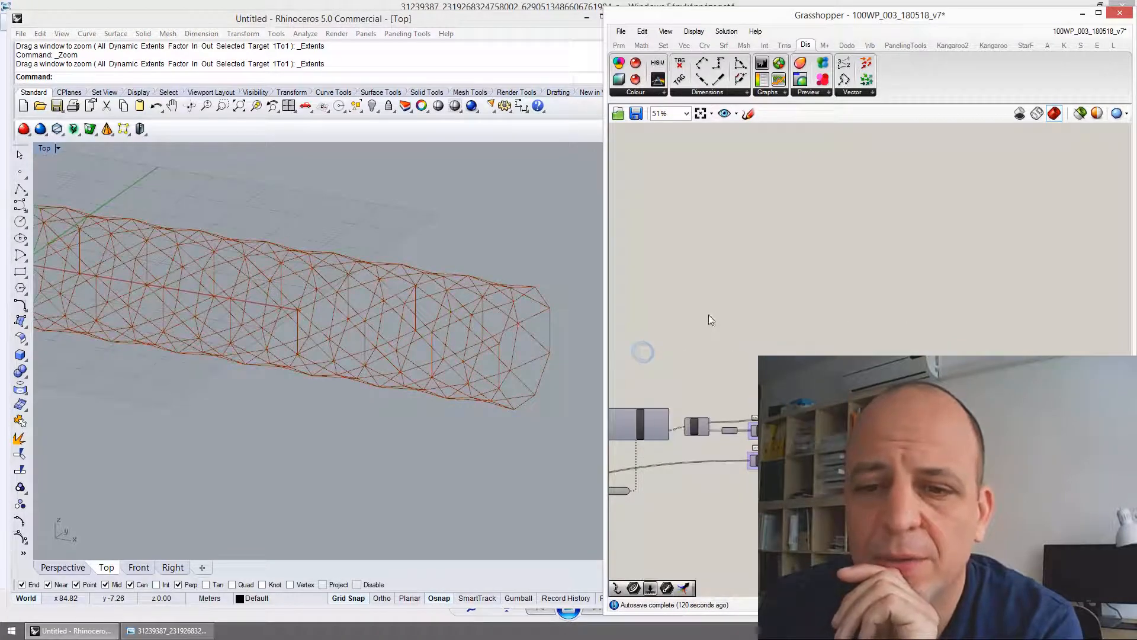
Step: Compare deformed to original member lengths with A/B and Larger, dispatching the stretched curves
scroll(down, 3)
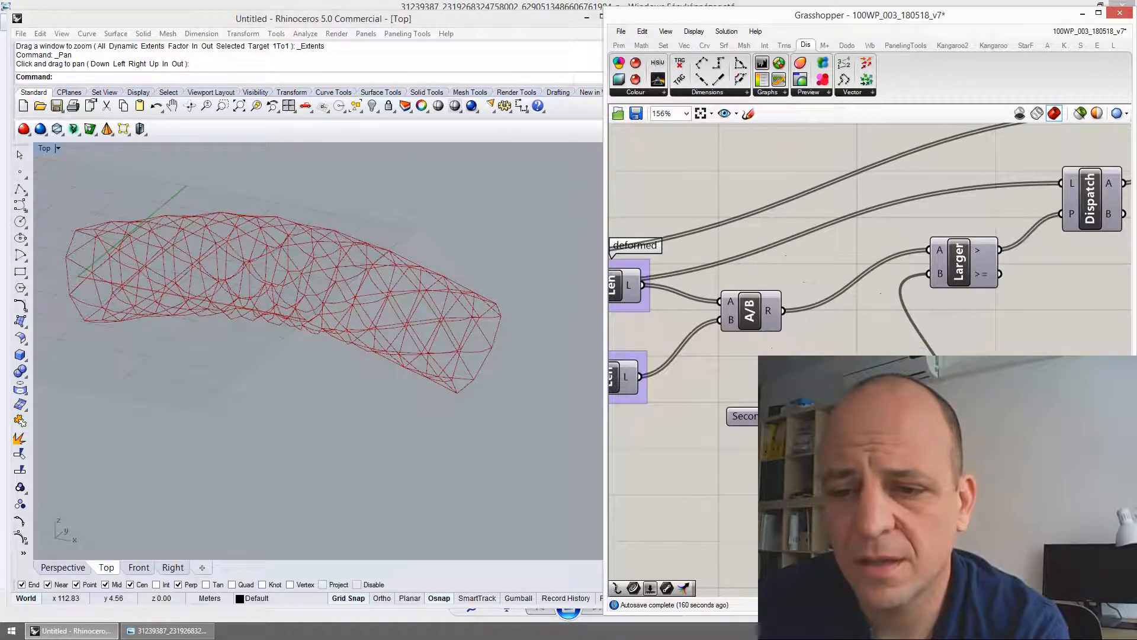
Step: Preview only Dispatch output A and recentre the relaxed rope tube in the Top view
scroll(down, 3)
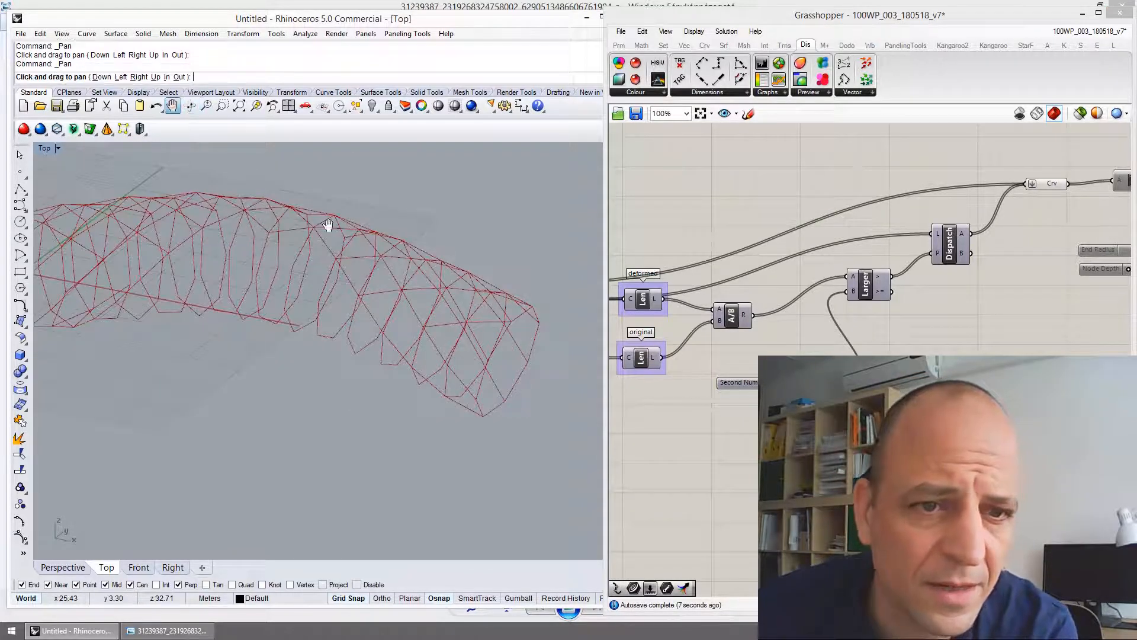
drag(327, 224, 404, 341)
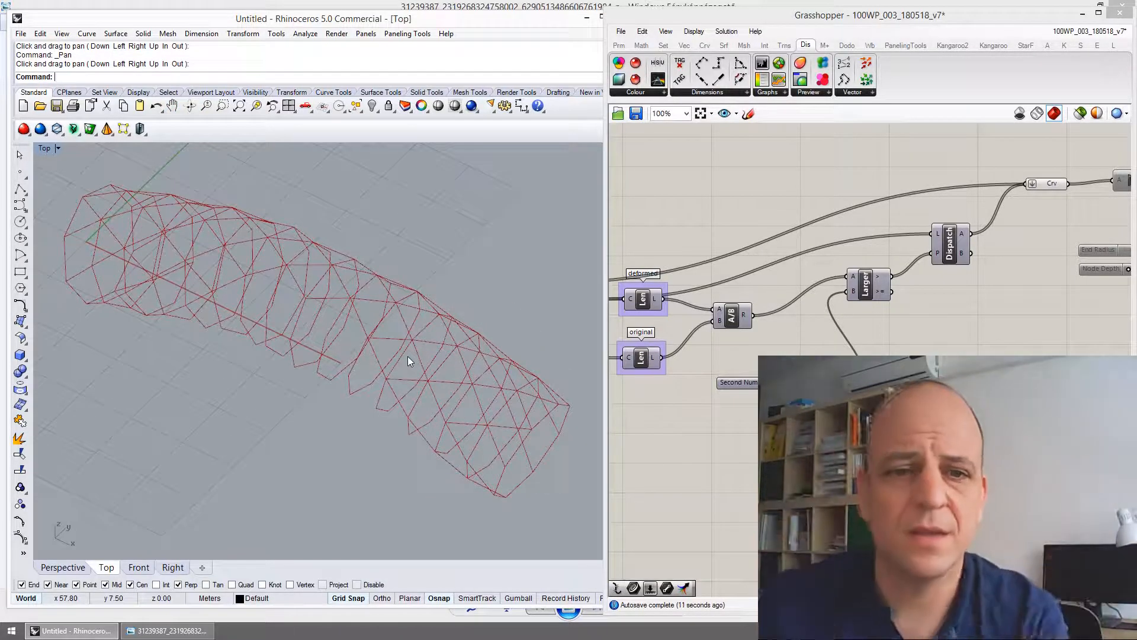
drag(408, 361, 435, 419)
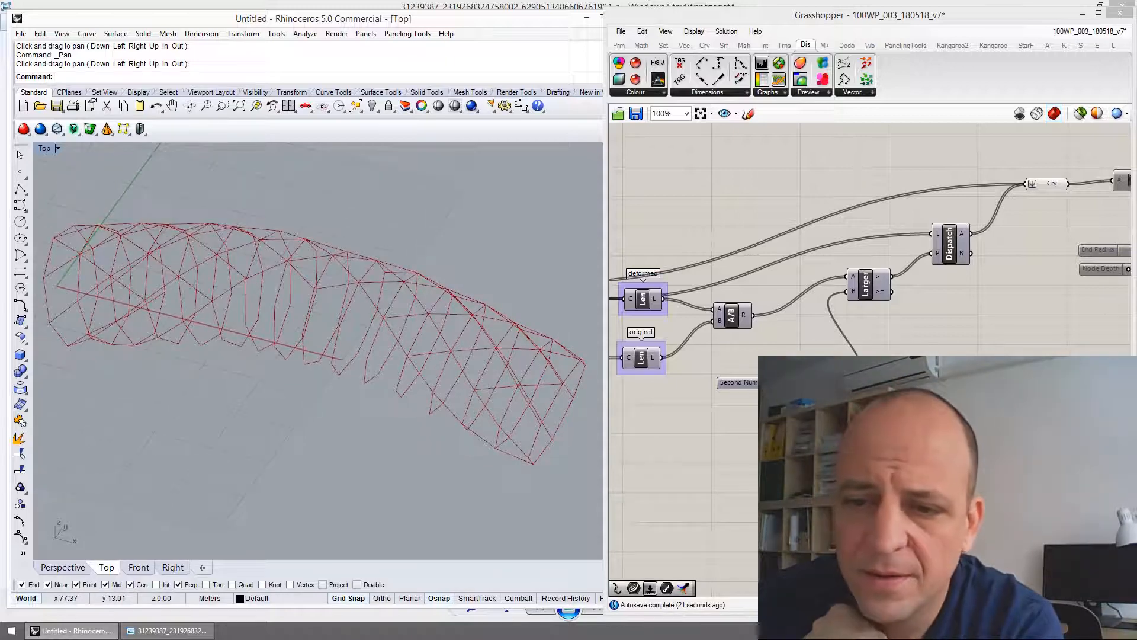
Step: Feed the filtered curves into an ExoW component with End Radius 0.25
scroll(down, 3)
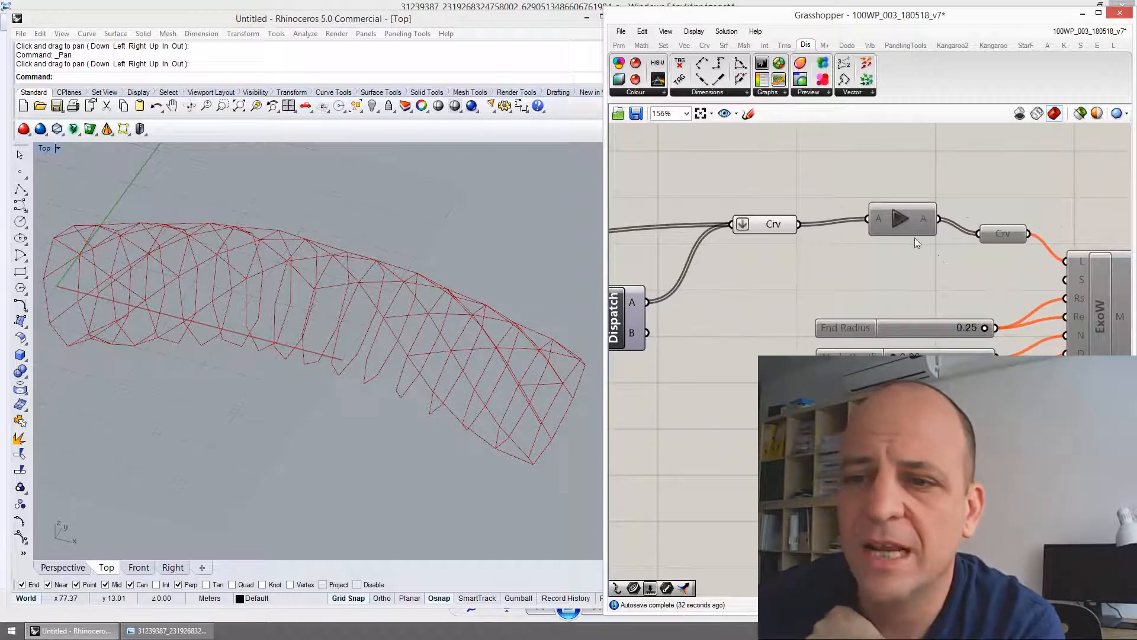
scroll(down, 3)
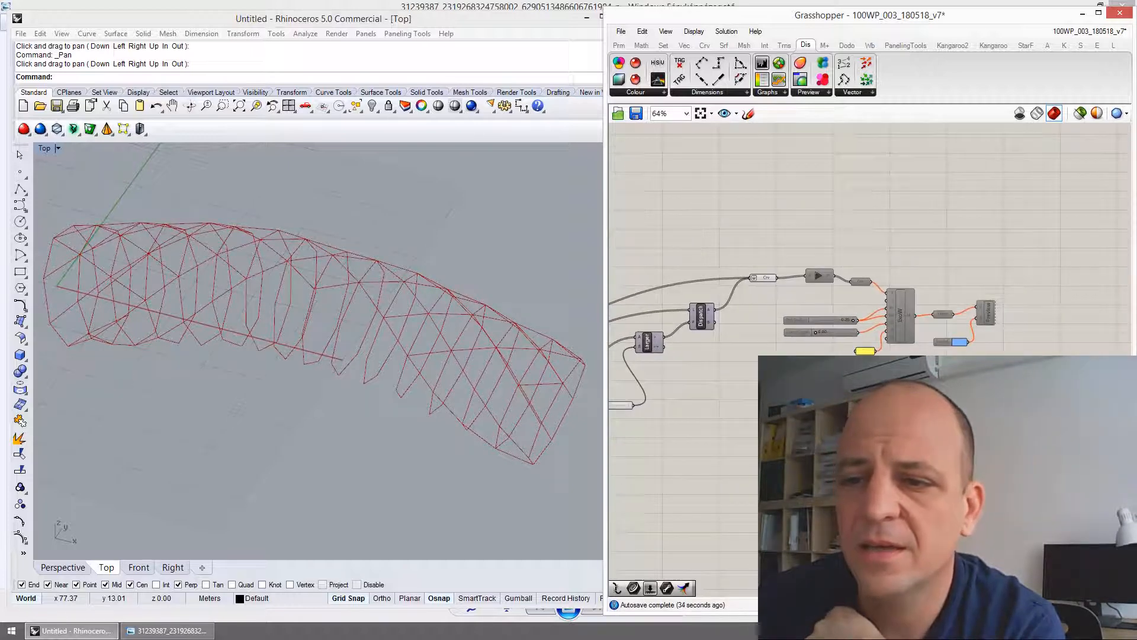